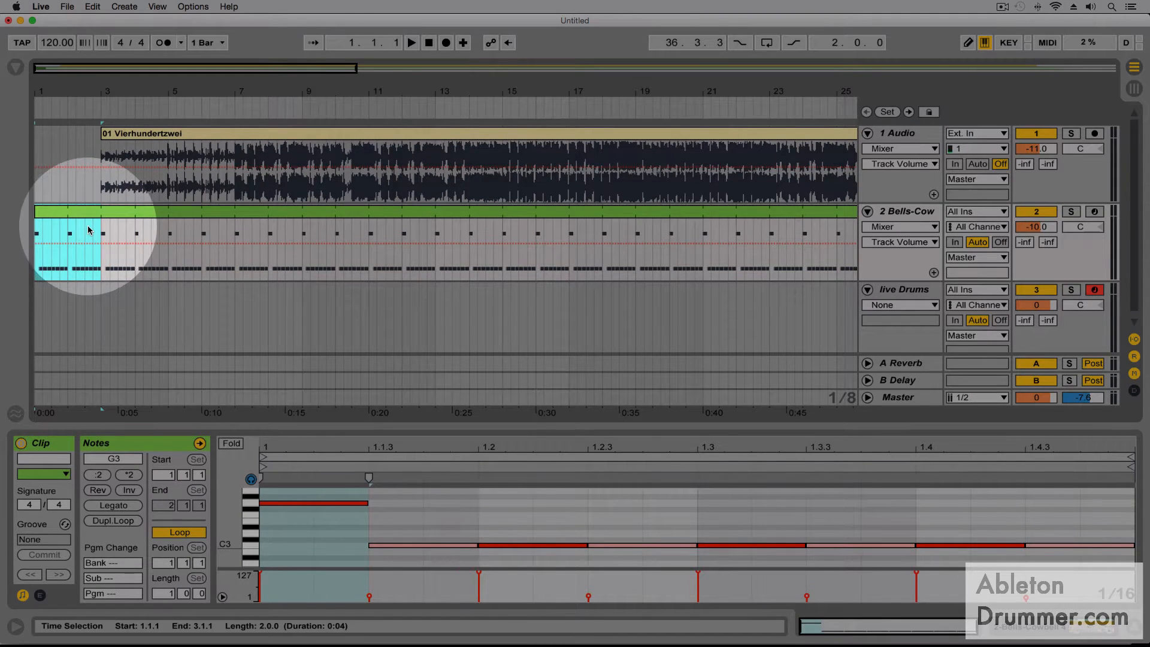
# Select the first bar of the Bells-Cow metronome clip and bring up the Edit split commands
pyautogui.rightClick(88, 229)
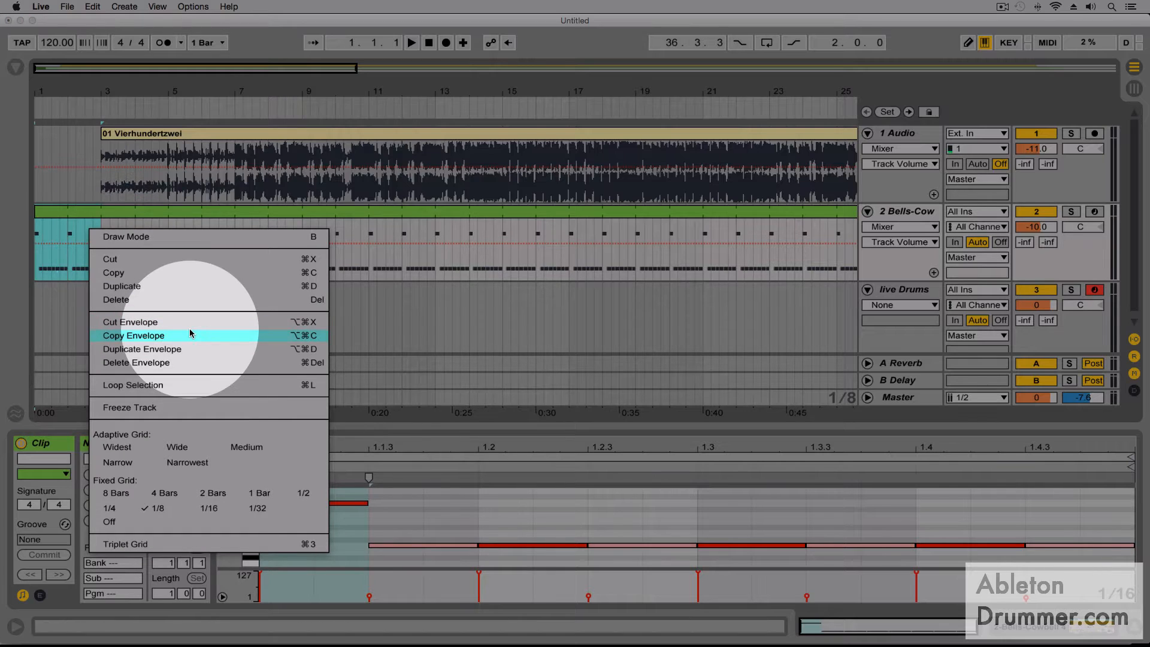
pyautogui.moveTo(192, 293)
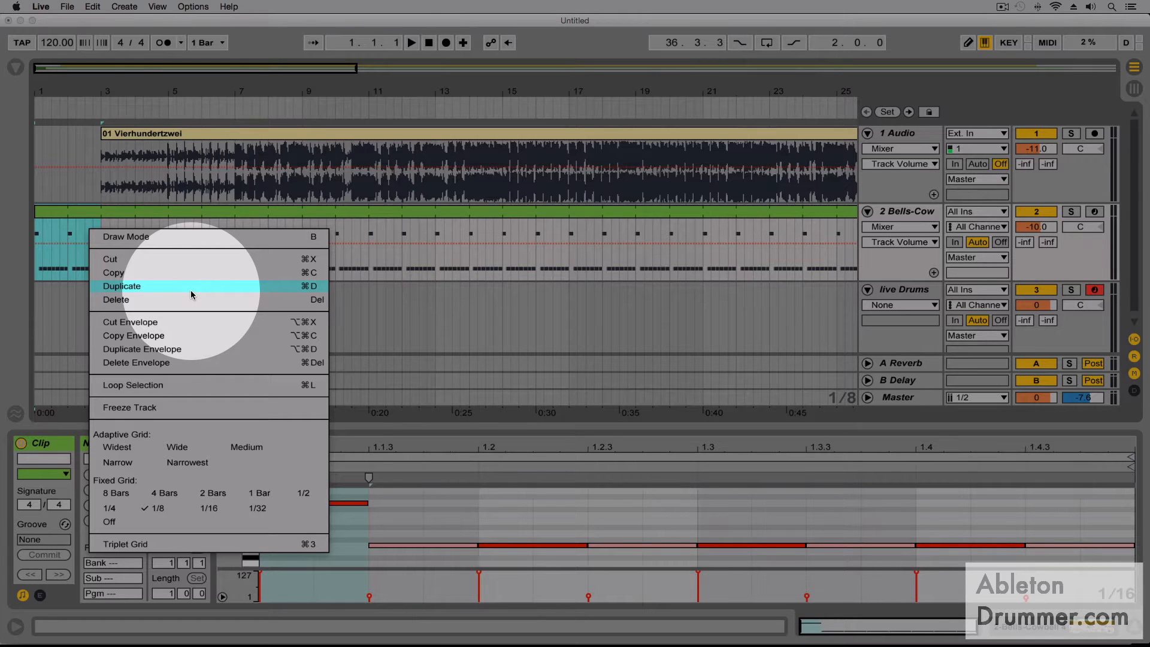
pyautogui.click(122, 286)
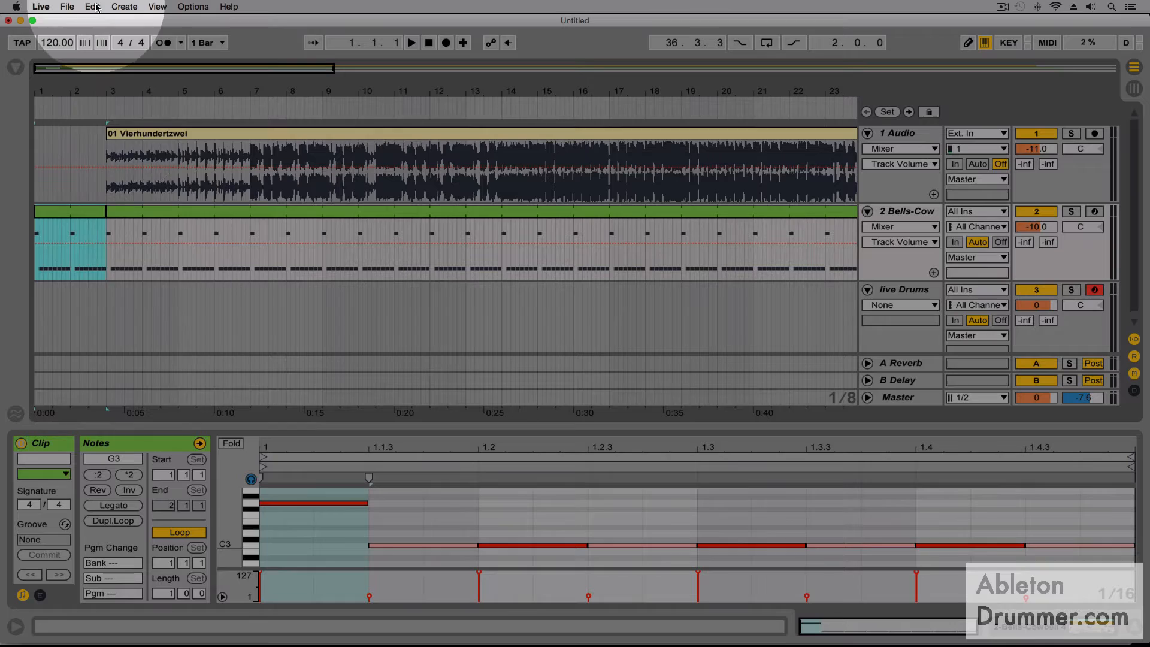
pyautogui.click(91, 6)
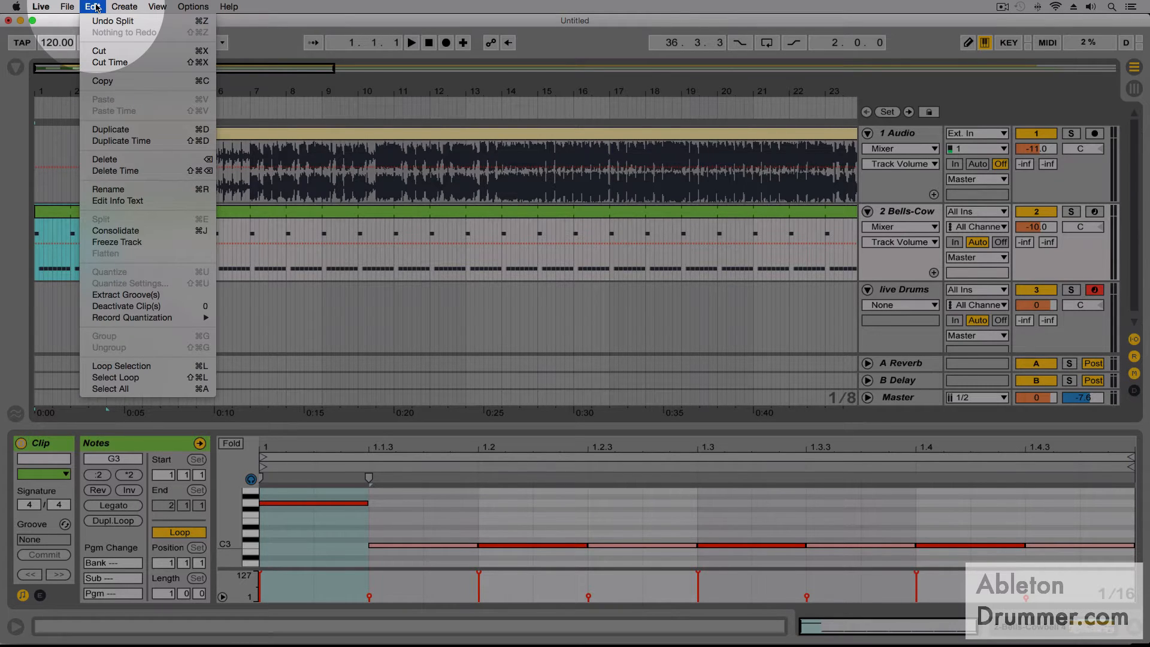
pyautogui.moveTo(99, 51)
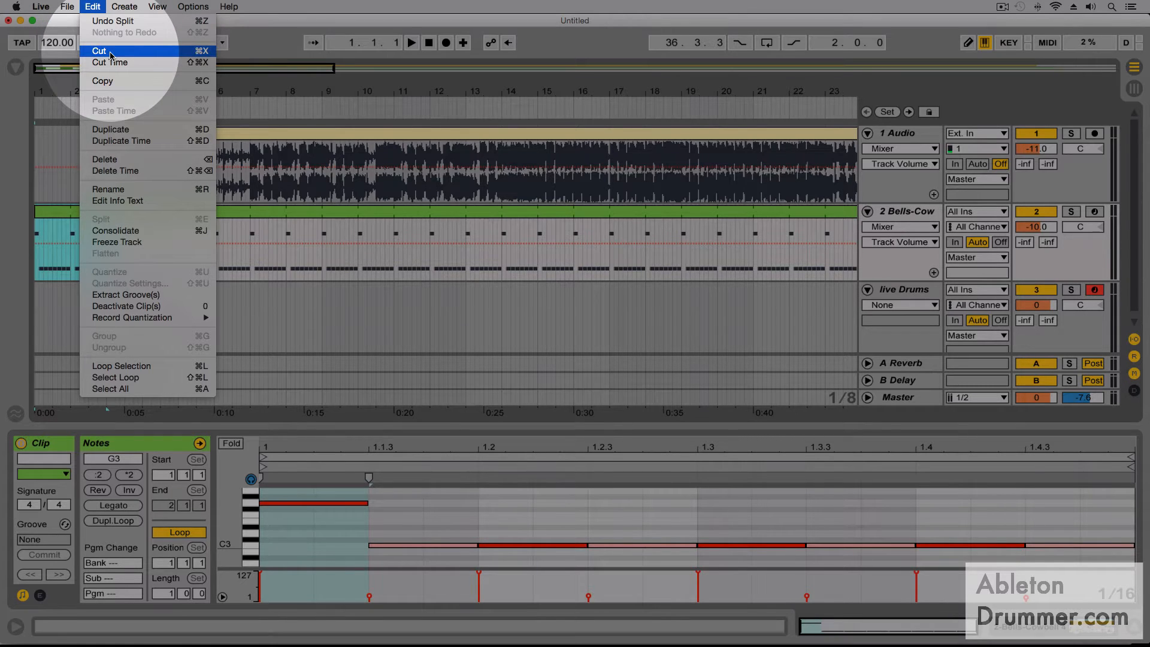
pyautogui.moveTo(101, 219)
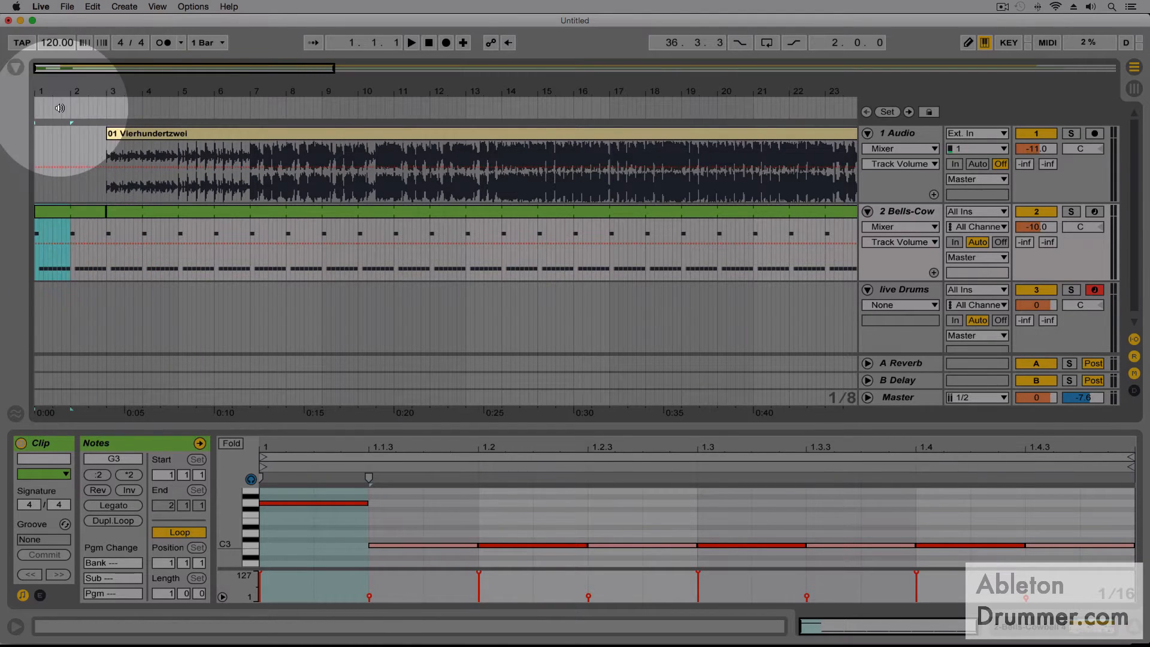
pyautogui.click(91, 6)
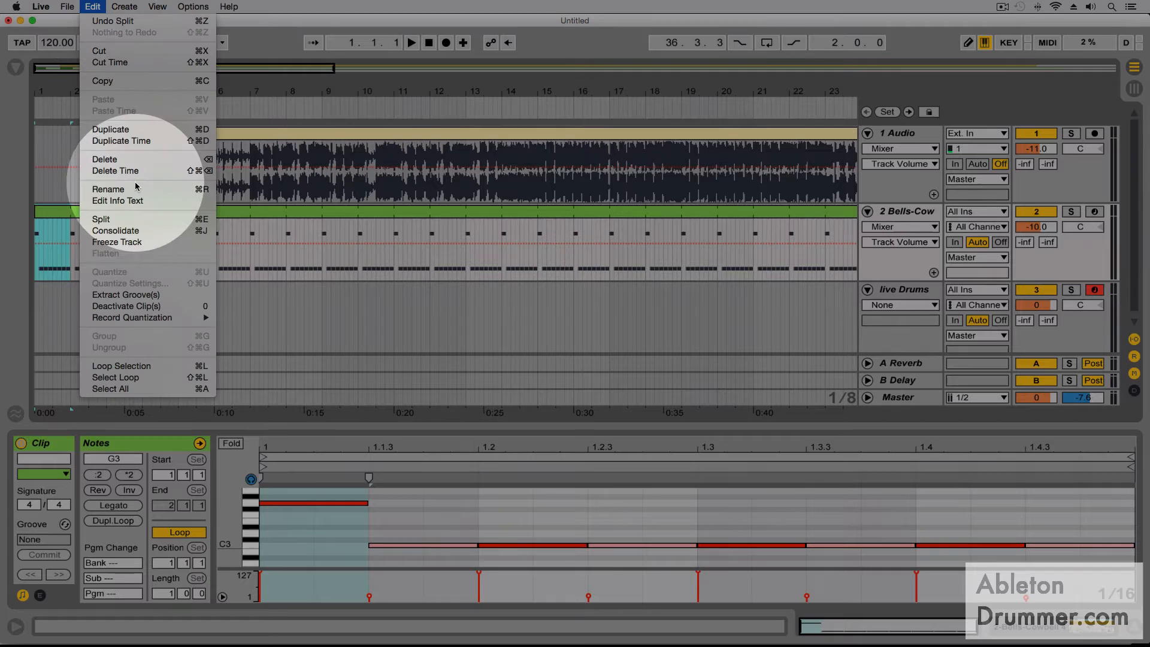
pyautogui.moveTo(147, 219)
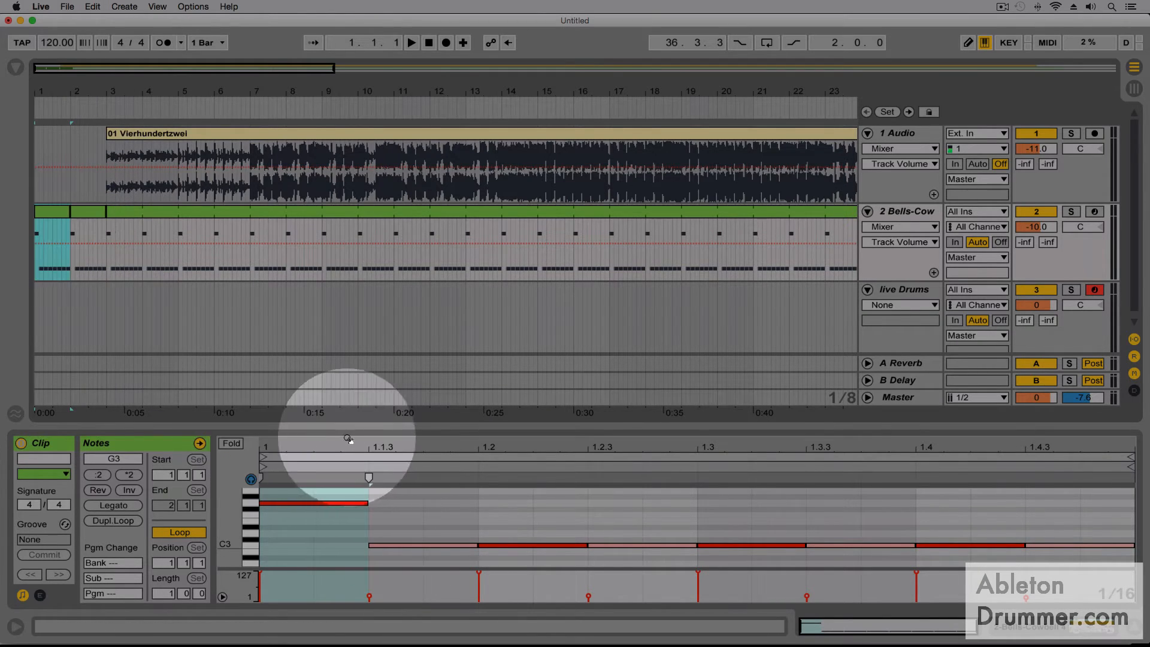
pyautogui.moveTo(278, 377)
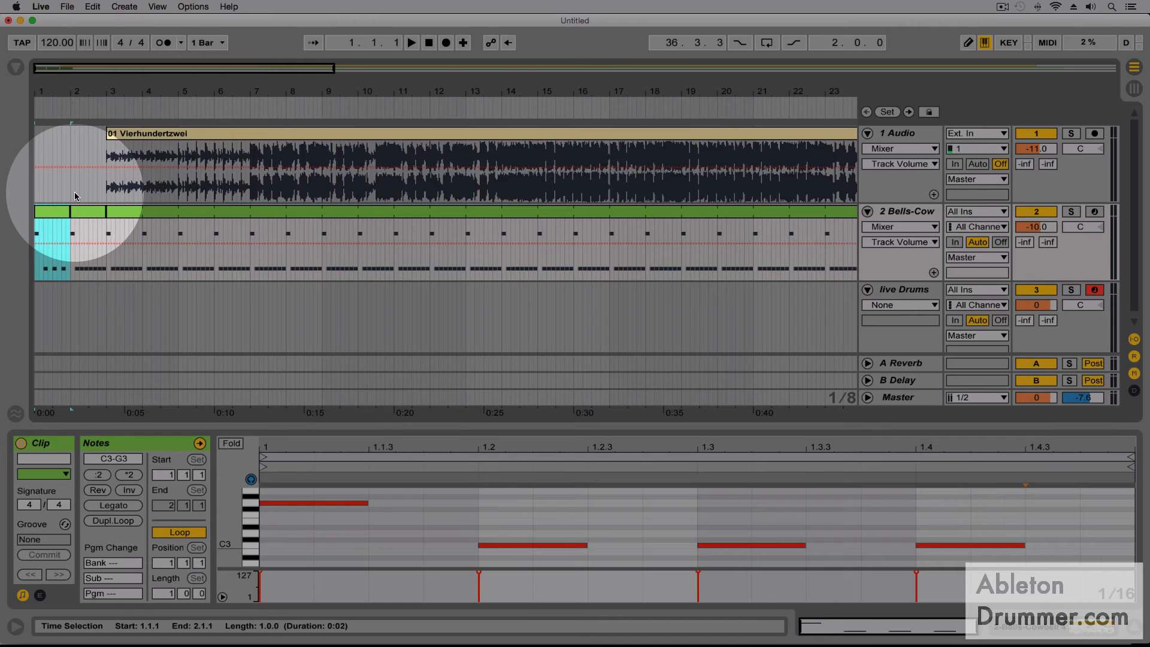
pyautogui.click(412, 43)
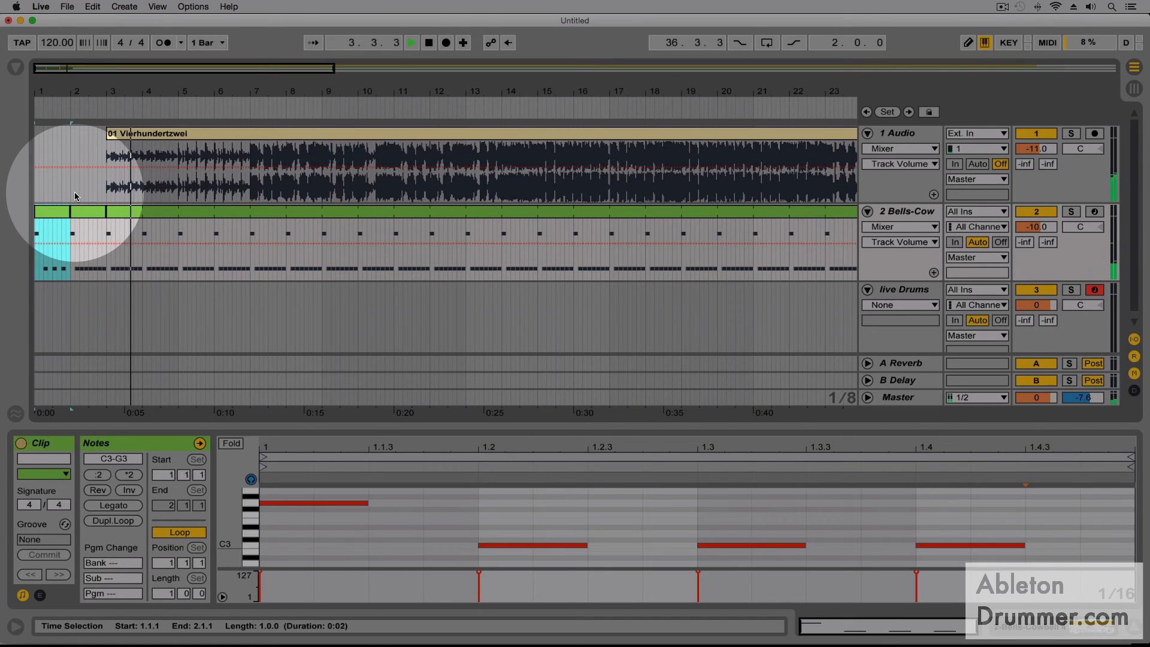
pyautogui.click(412, 42)
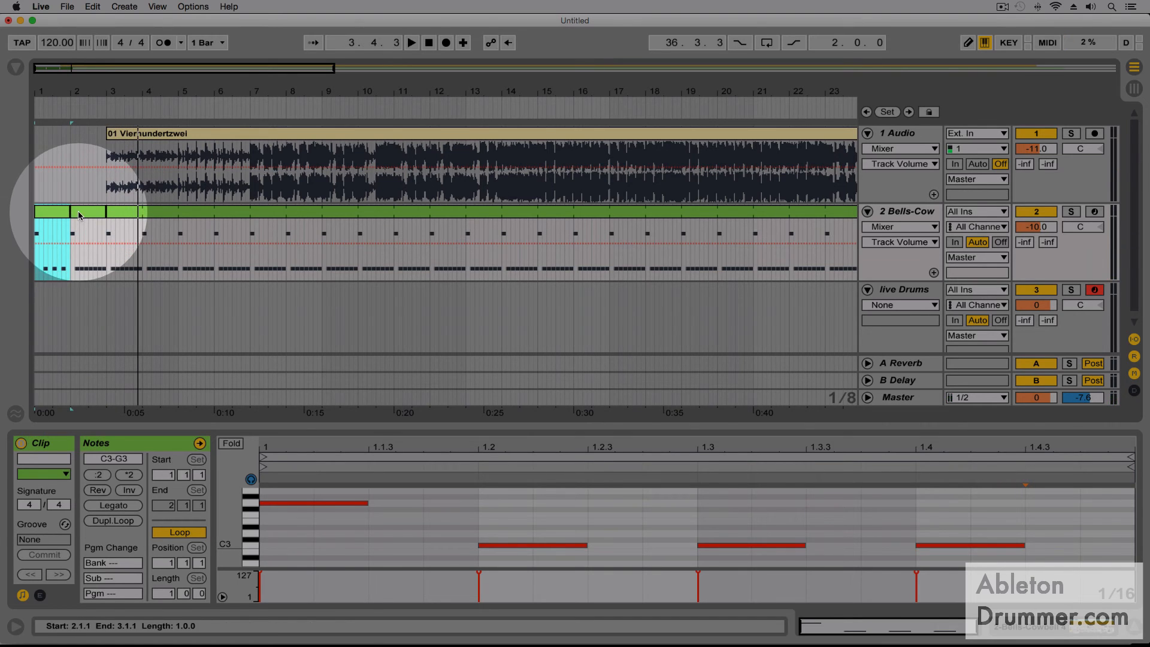